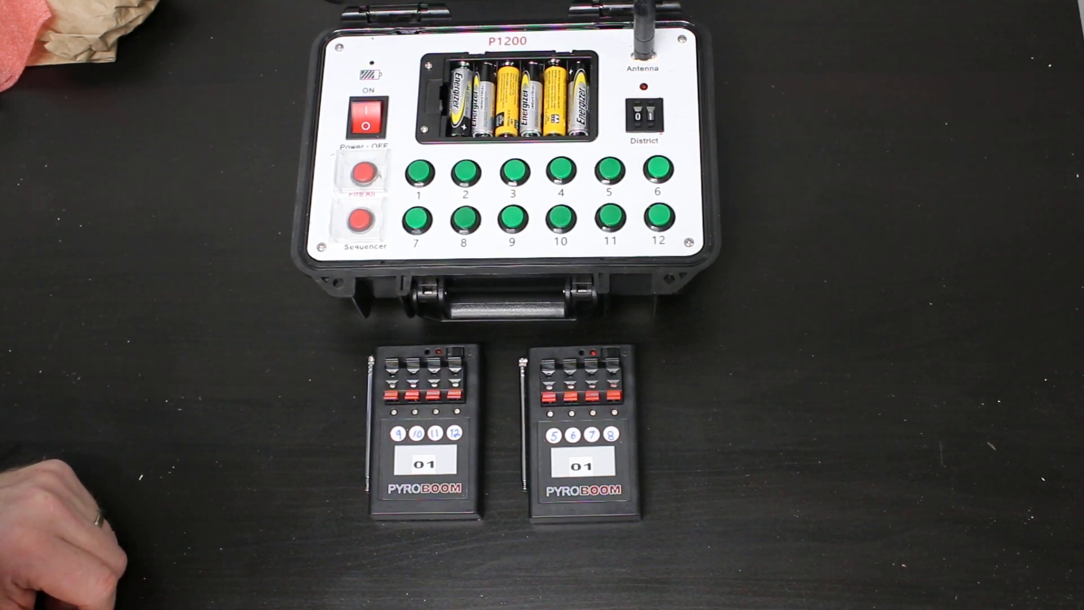
mouse_move(90, 463)
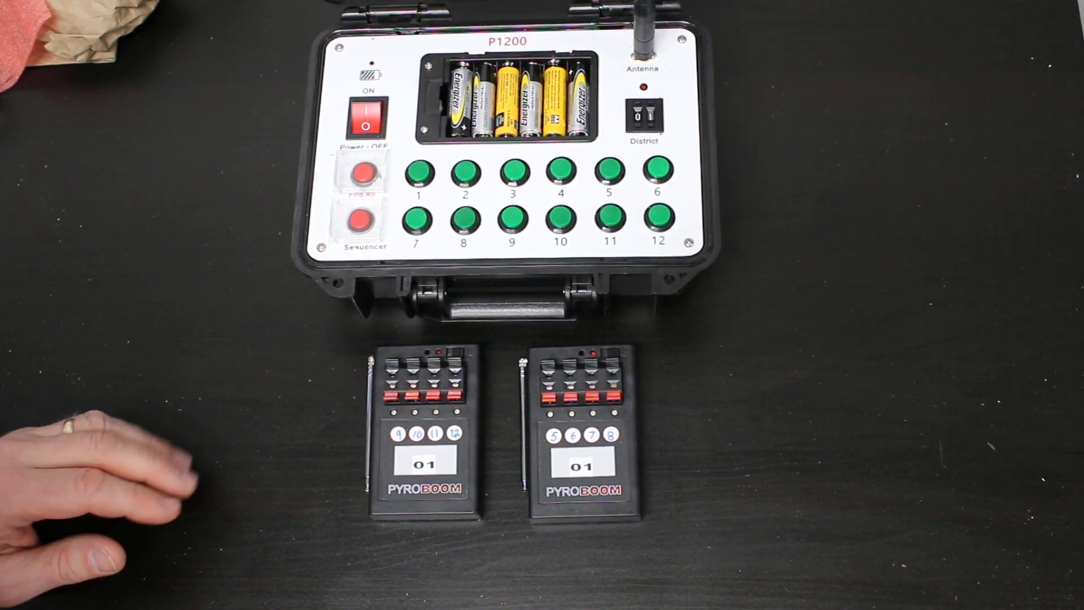